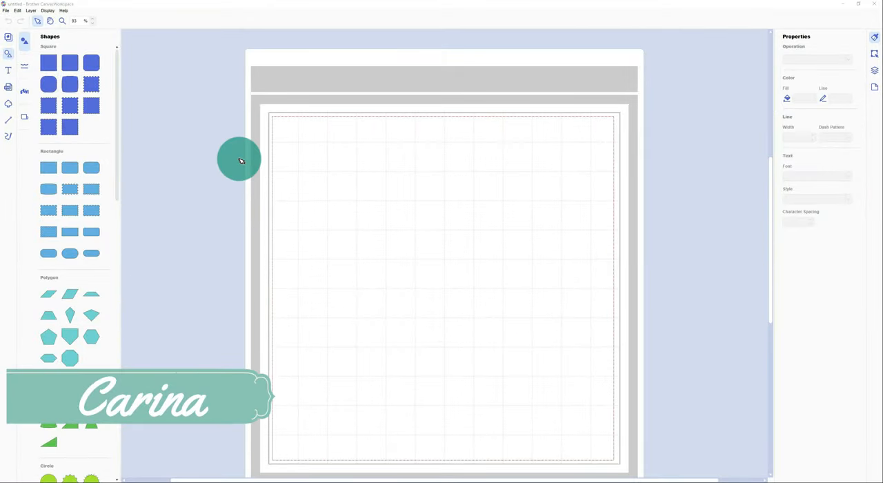
mouse_move(273, 174)
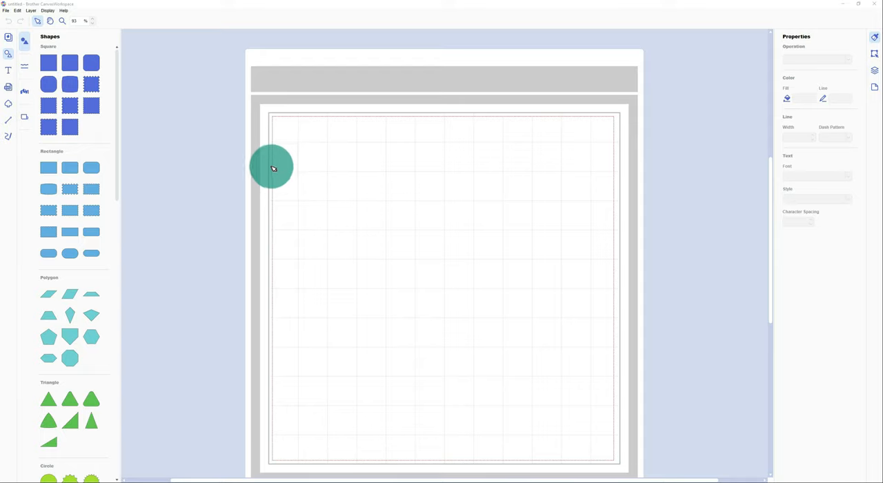
Move around the workspace toward the Image Tracing tool
left_click_drag(271, 168, 516, 302)
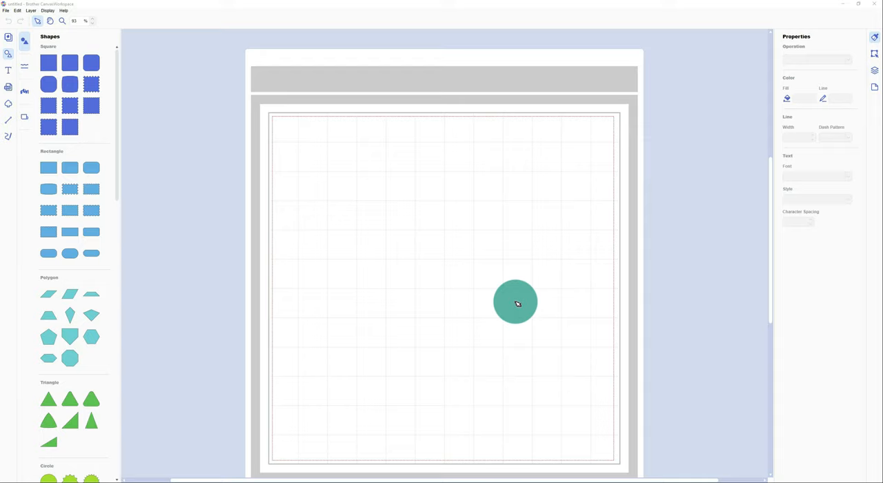
left_click_drag(516, 302, 499, 293)
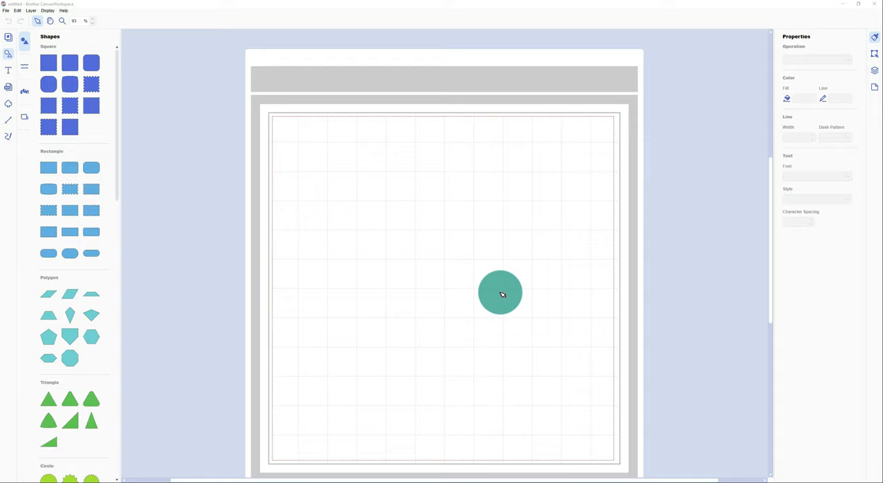
left_click_drag(499, 293, 436, 256)
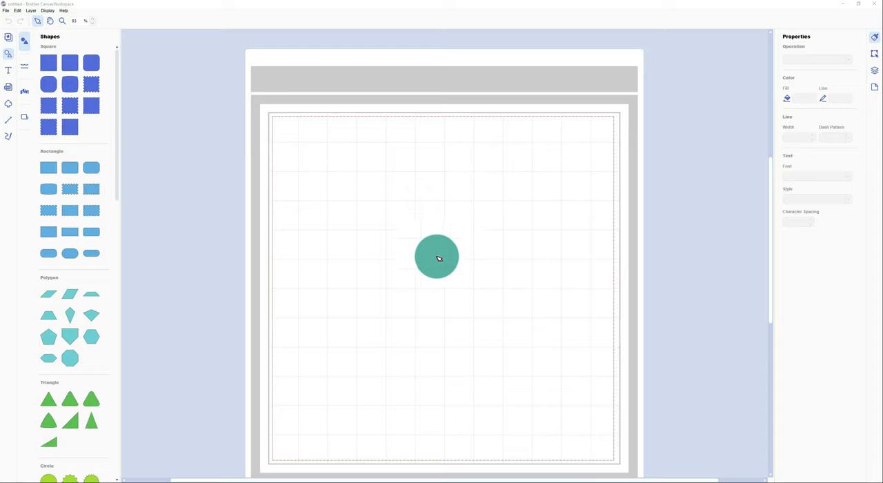
left_click_drag(436, 257, 461, 267)
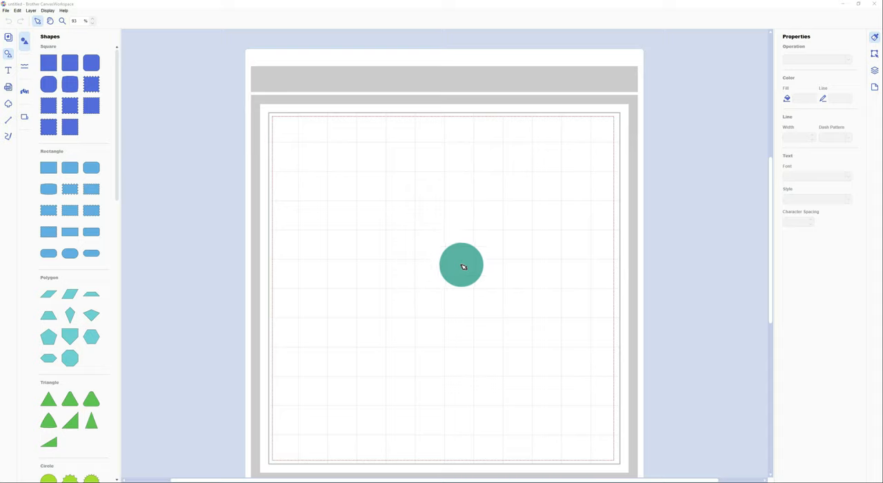
left_click_drag(461, 266, 449, 248)
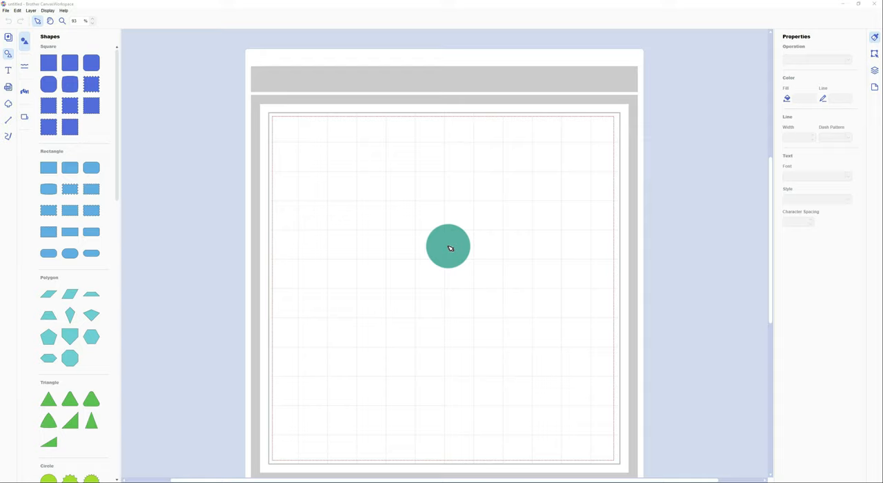
left_click_drag(449, 247, 436, 240)
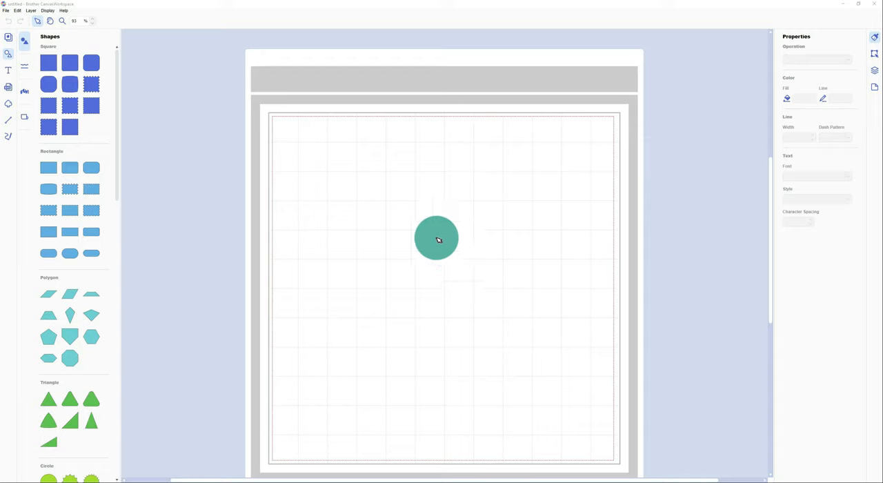
left_click_drag(436, 238, 436, 266)
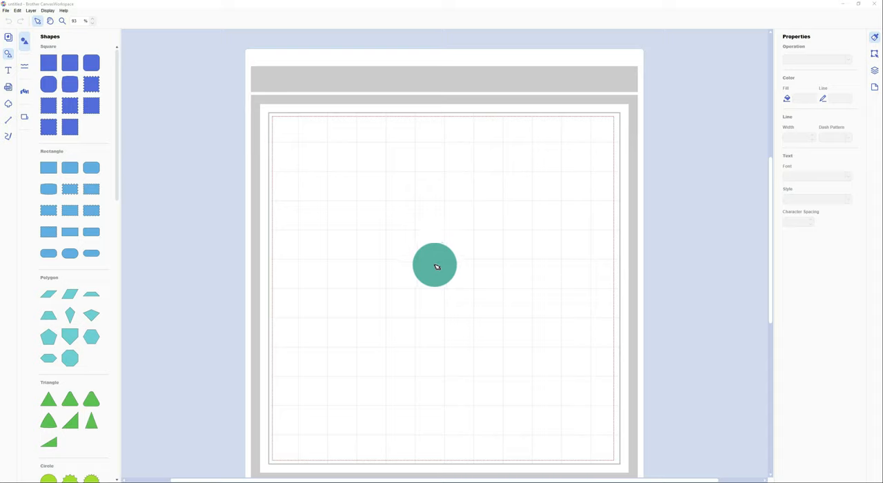
left_click_drag(435, 266, 435, 269)
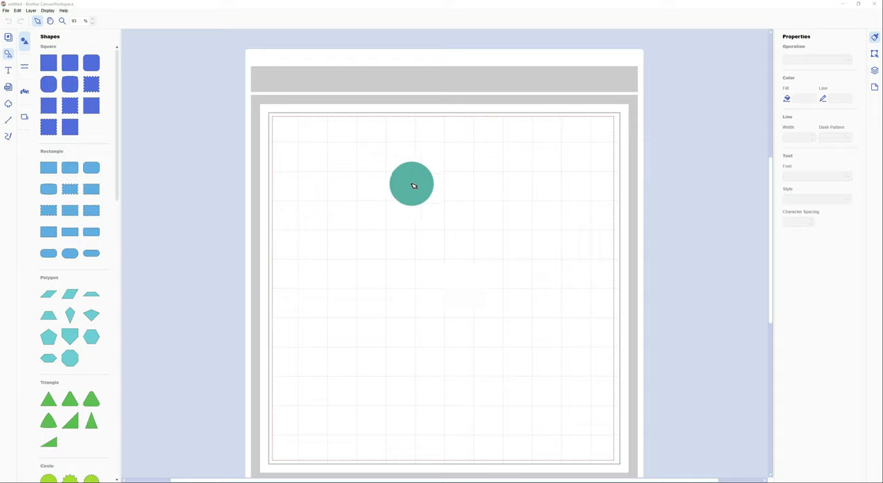
left_click_drag(411, 185, 300, 125)
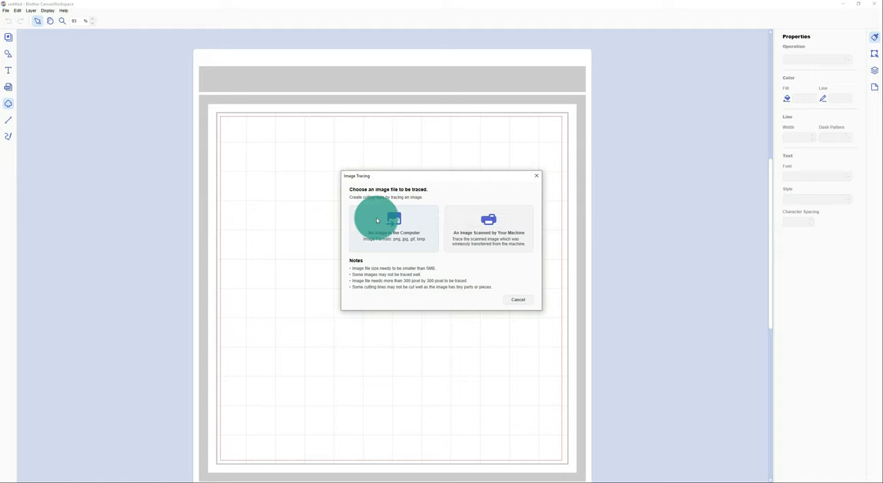
mouse_move(394, 223)
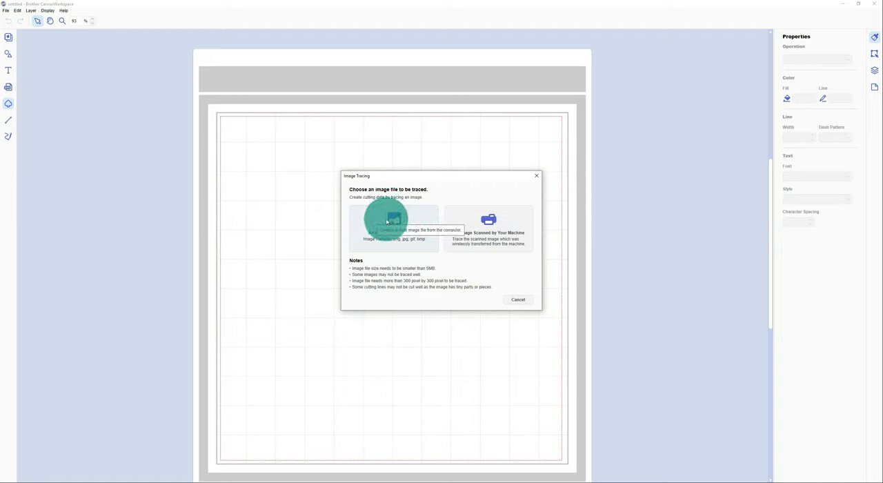
Start Image Tracing with 'An Image File from the Computer', bringing up the Downloads browser
left_click(394, 221)
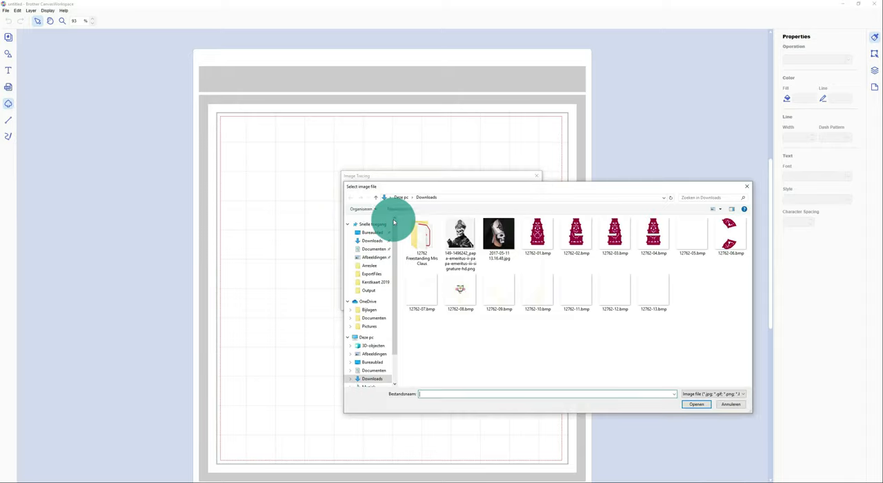
Load the feather picture from Downloads into the Image Tracing window
scroll("down", 3)
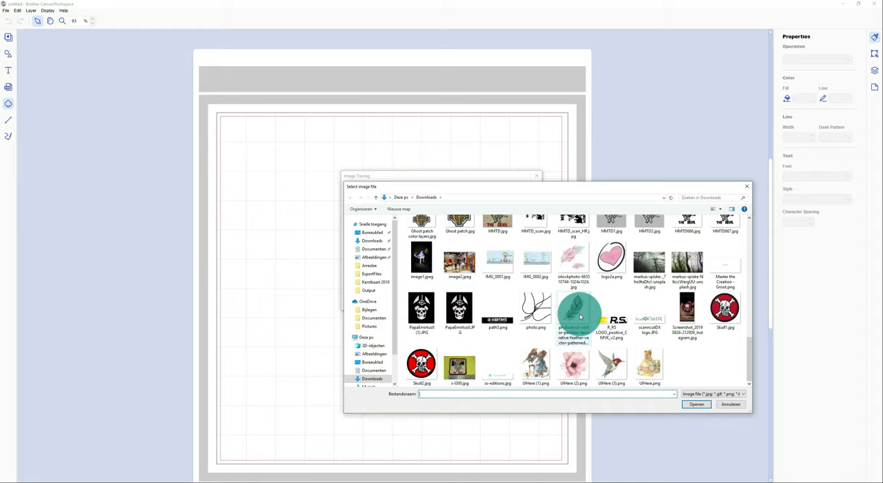
double_click(574, 318)
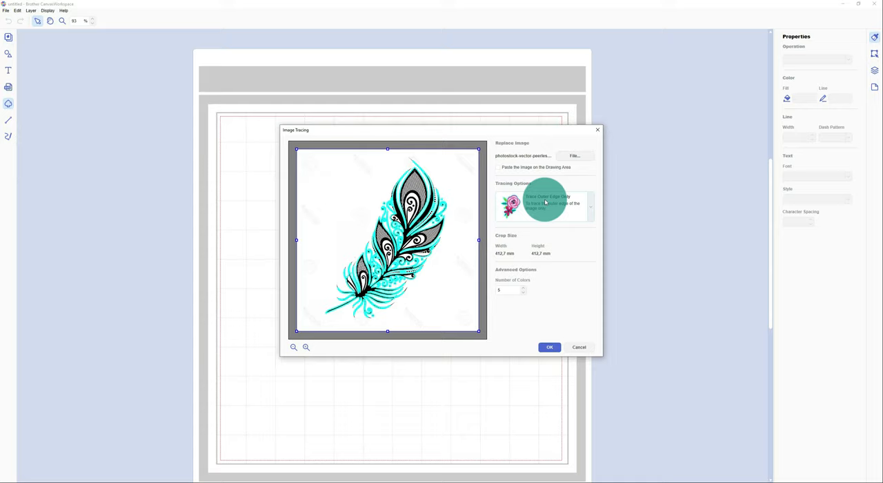
Set the tracing method to 'Trace Areas by Color'
left_click(590, 204)
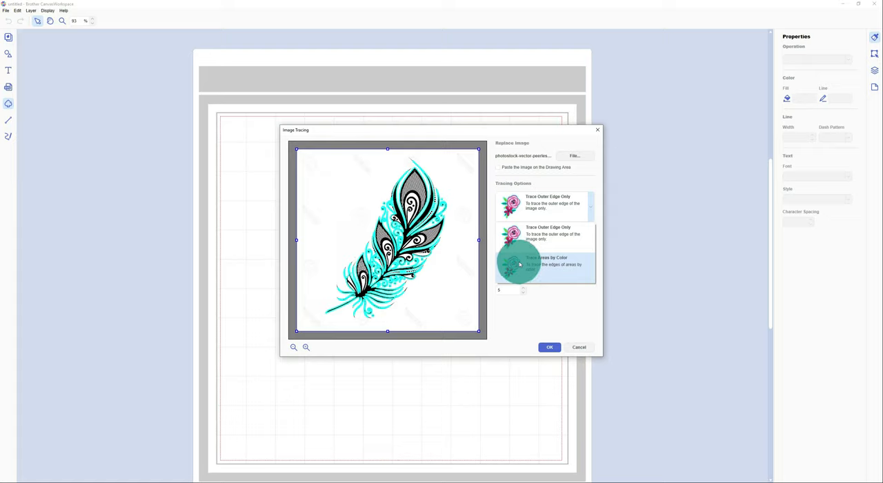
left_click(547, 263)
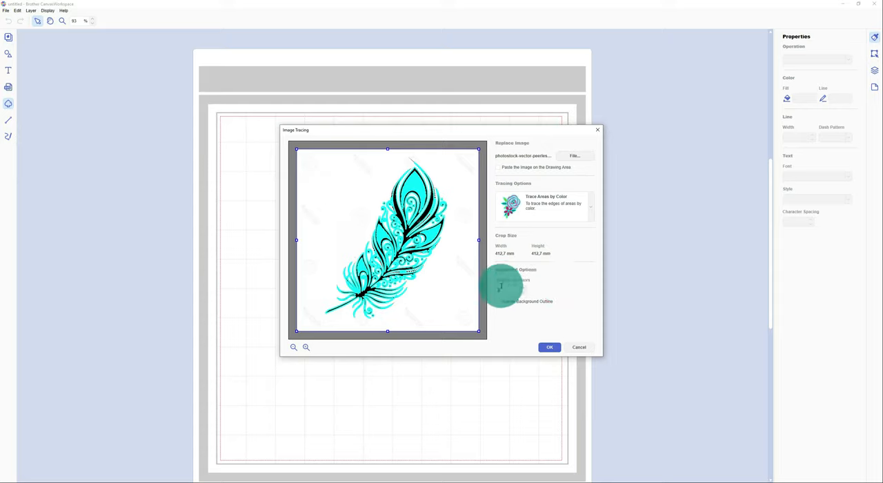
Adjust the Number of Colors field under Advanced Options
left_click(516, 269)
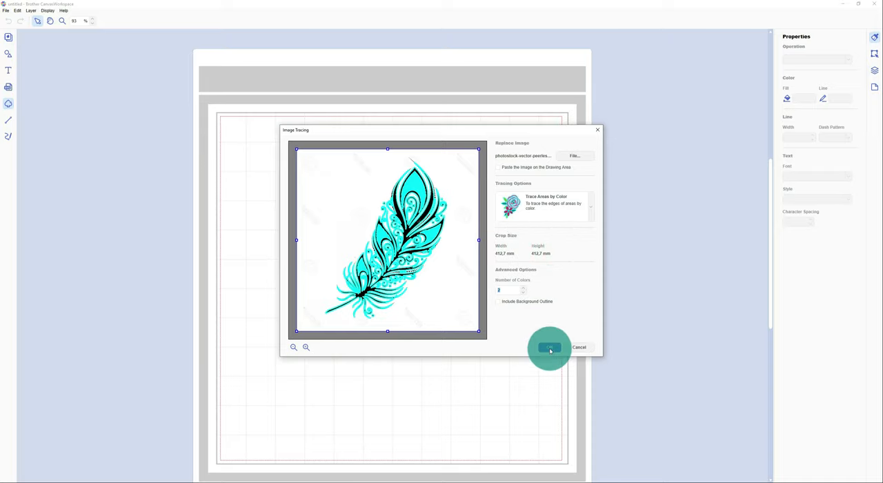
Confirm the trace with OK so the feather cut lines land on the mat, then zoom out
left_click(549, 346)
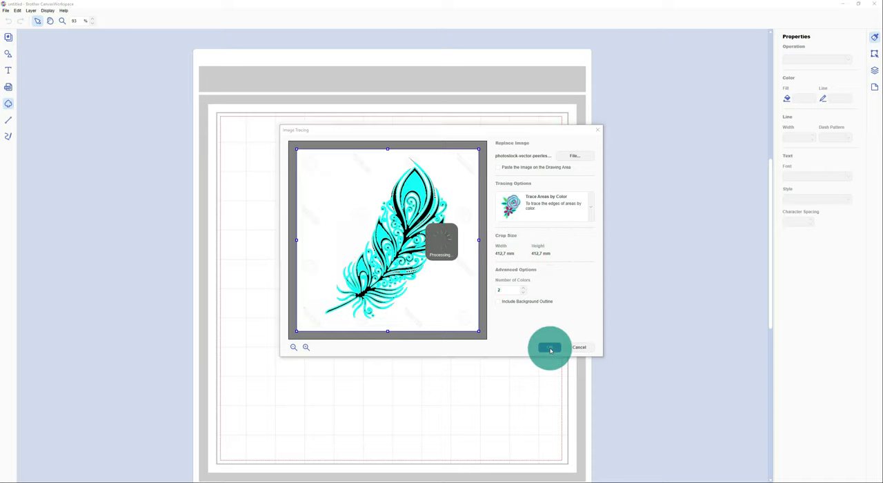
left_click(549, 346)
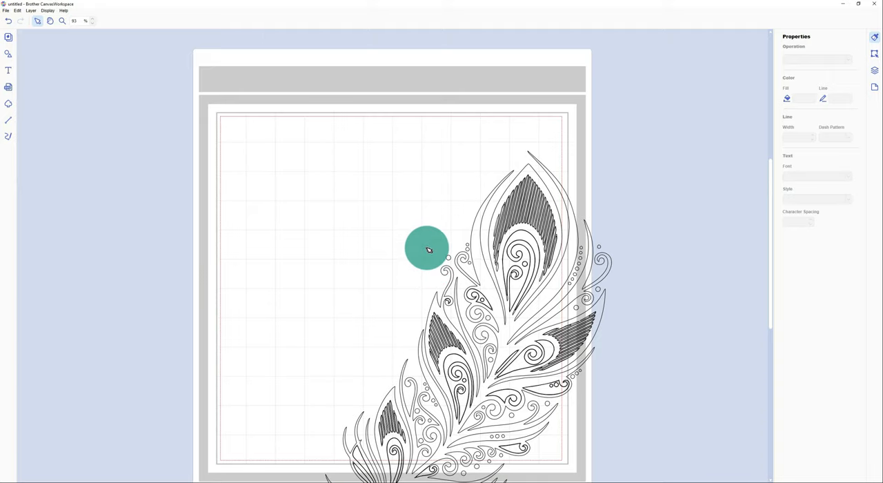
scroll("down", 3)
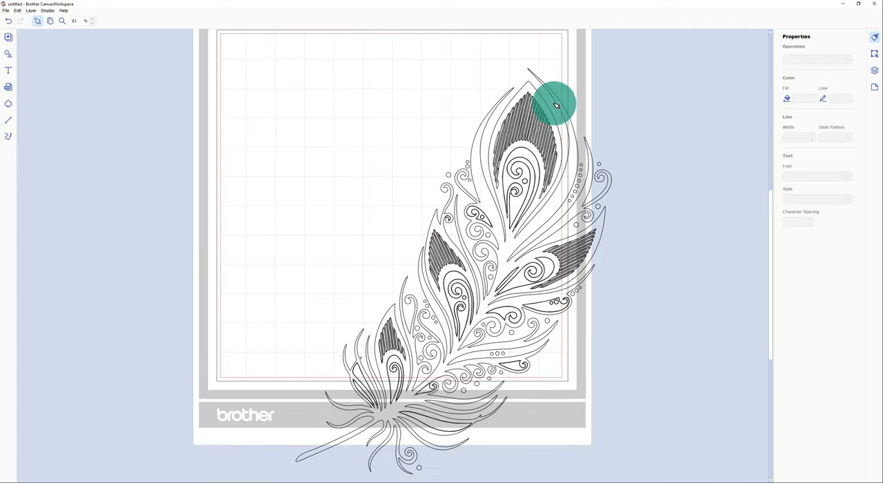
mouse_move(563, 210)
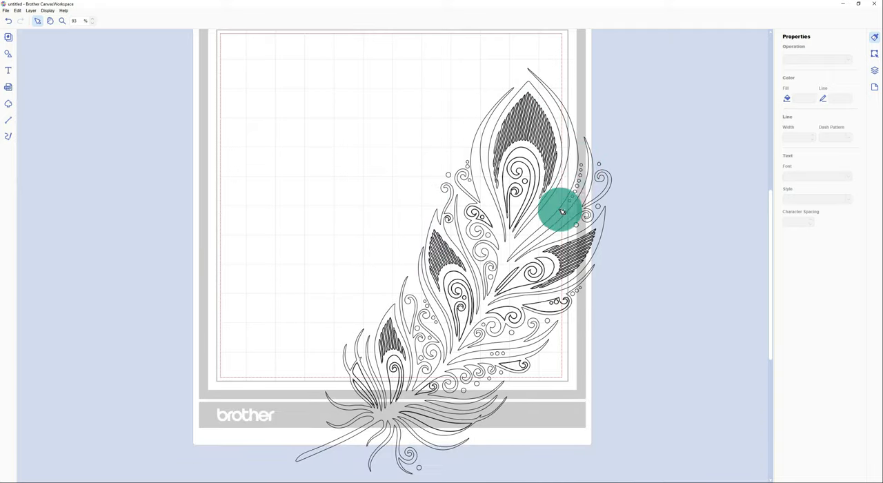
mouse_move(461, 130)
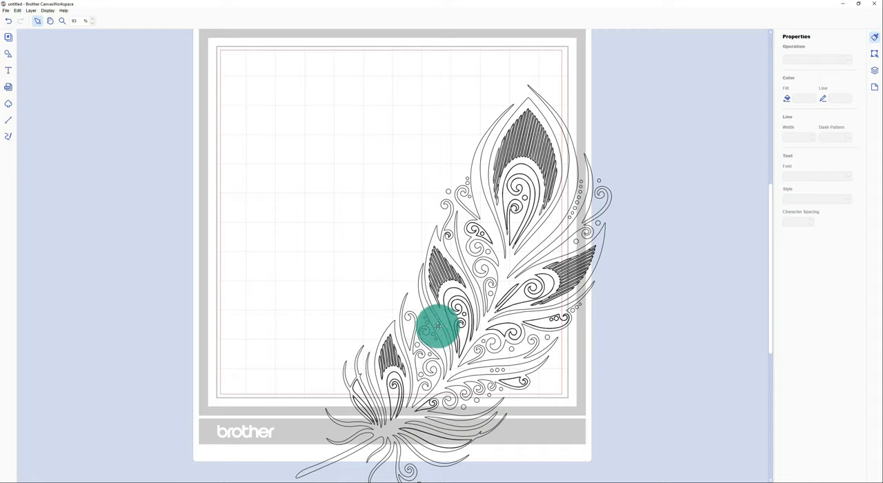
mouse_move(511, 121)
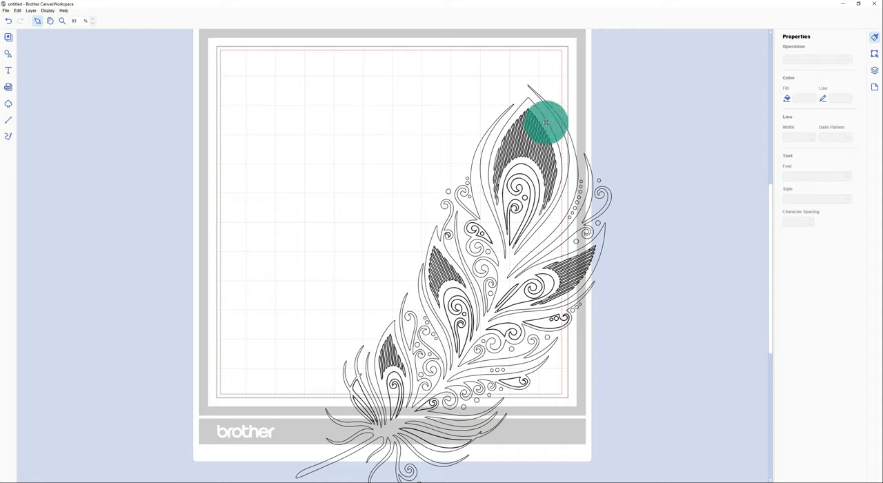
mouse_move(577, 127)
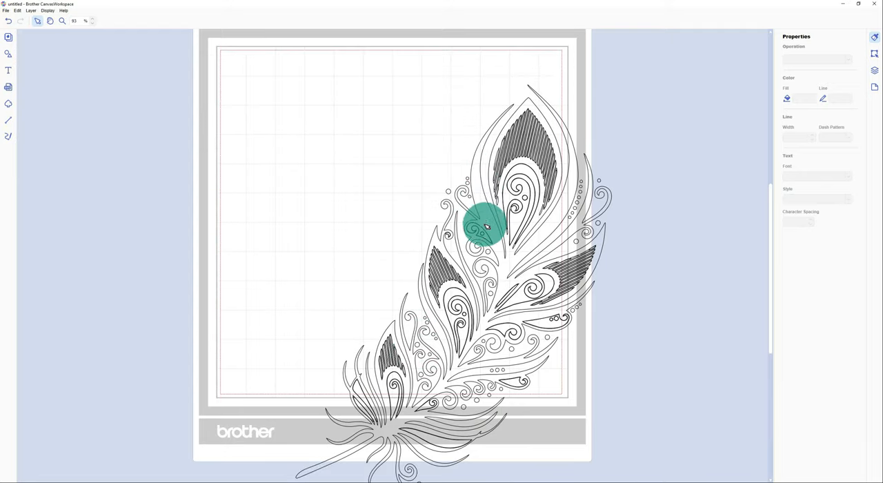
mouse_move(495, 206)
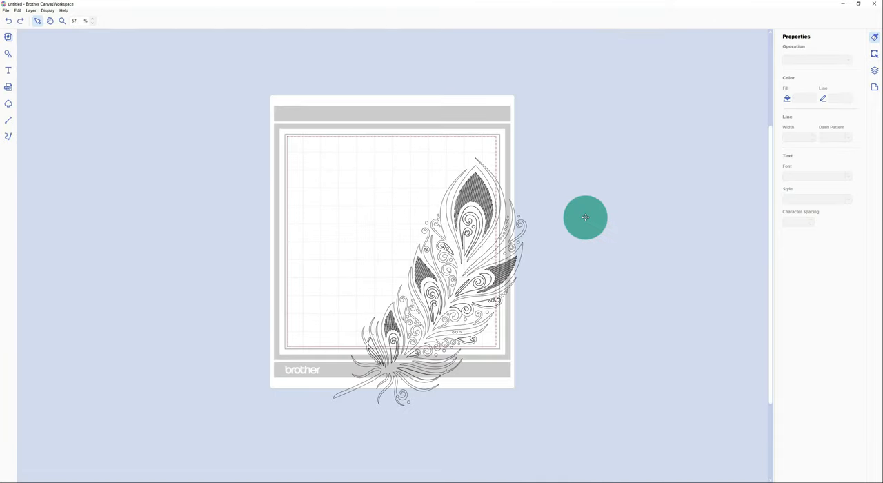
mouse_move(480, 171)
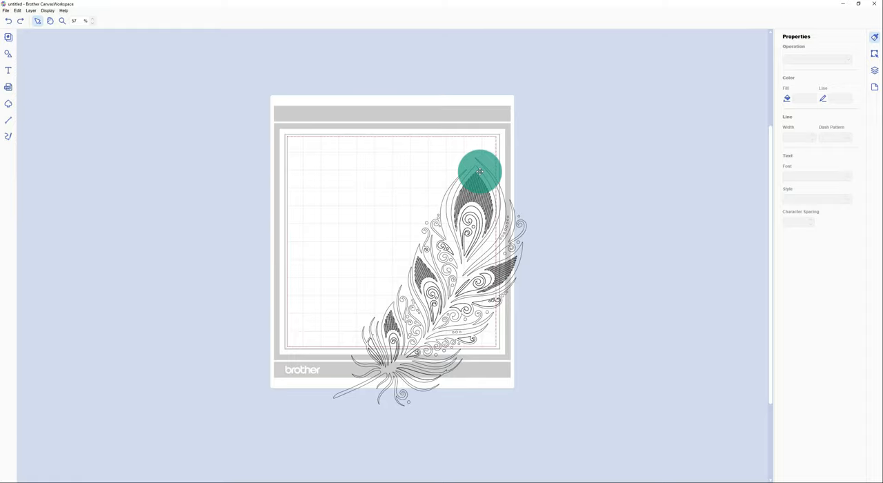
Select the main feather outline and move it toward the mat's upper left
left_click(477, 169)
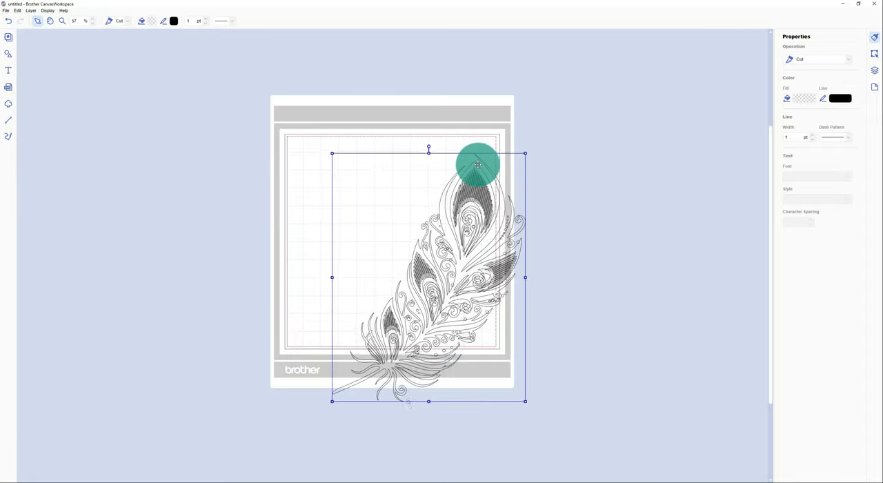
left_click_drag(477, 165, 389, 103)
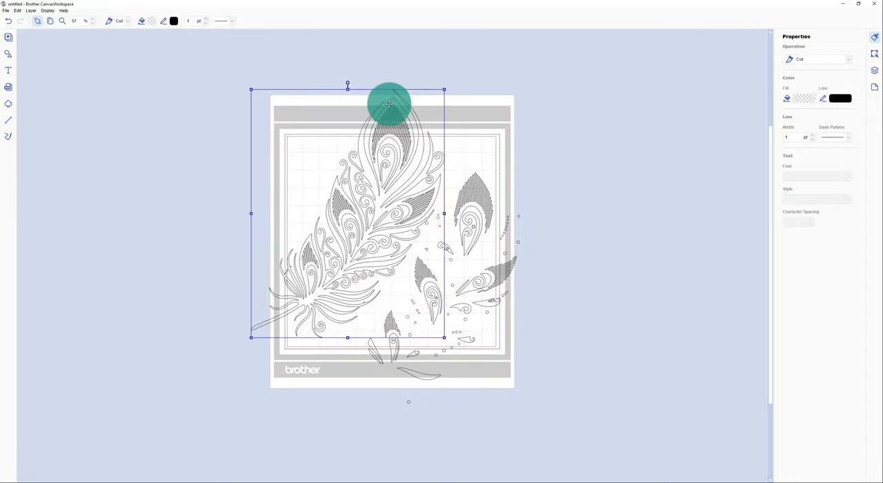
left_click_drag(389, 104, 369, 112)
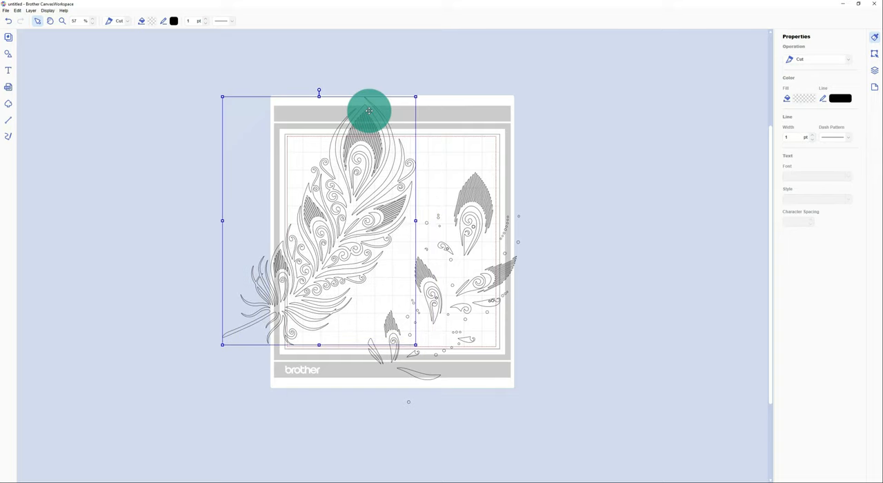
mouse_move(337, 383)
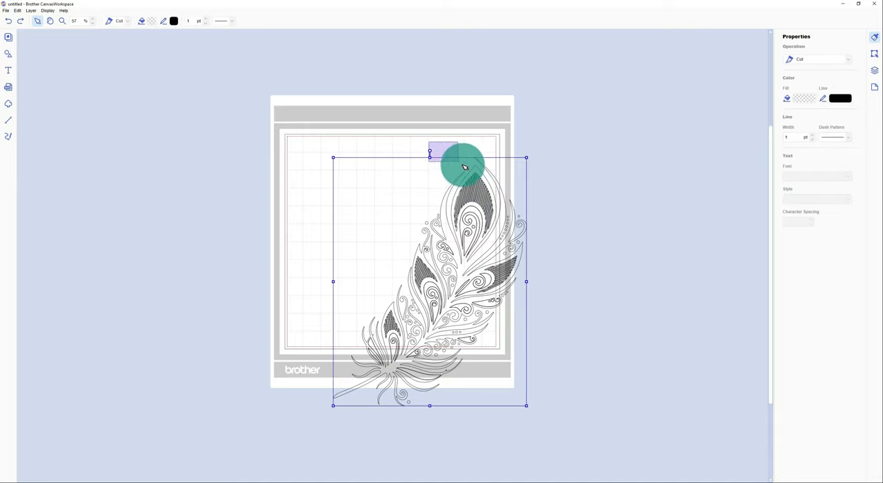
Marquee-select the tip pieces and nudge them into alignment within the feather
left_click_drag(462, 165, 504, 207)
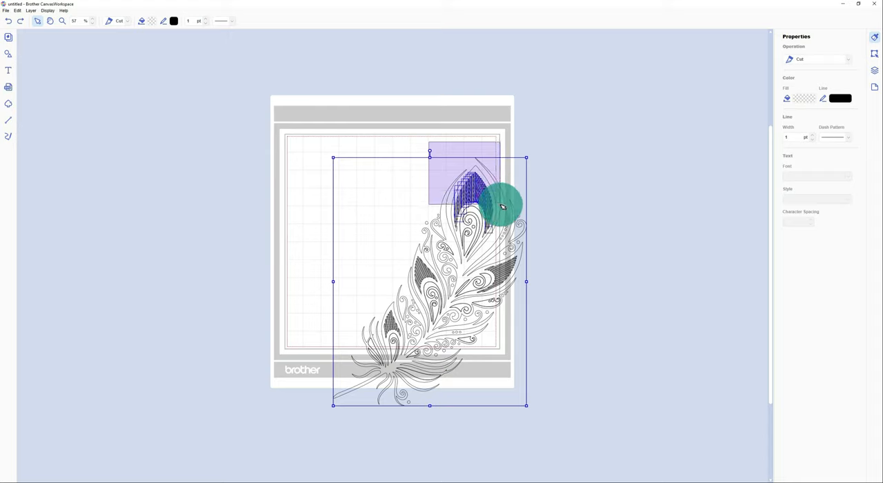
left_click_drag(502, 207, 497, 196)
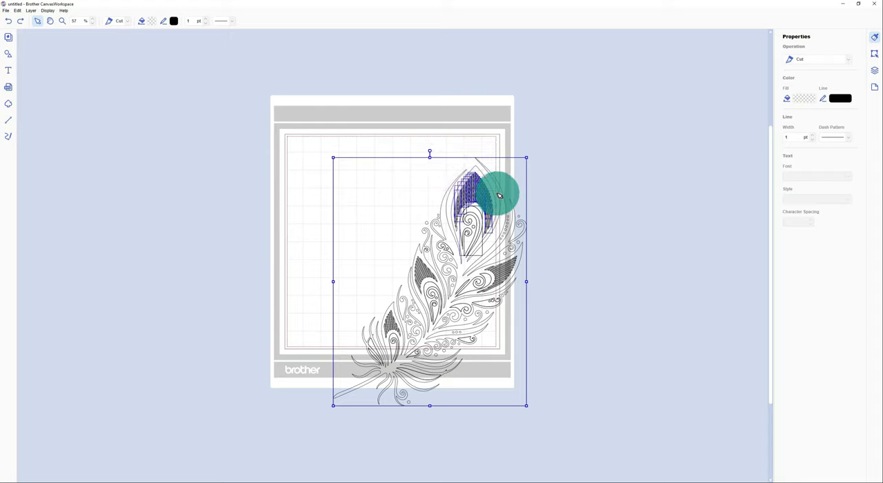
left_click_drag(497, 195, 436, 185)
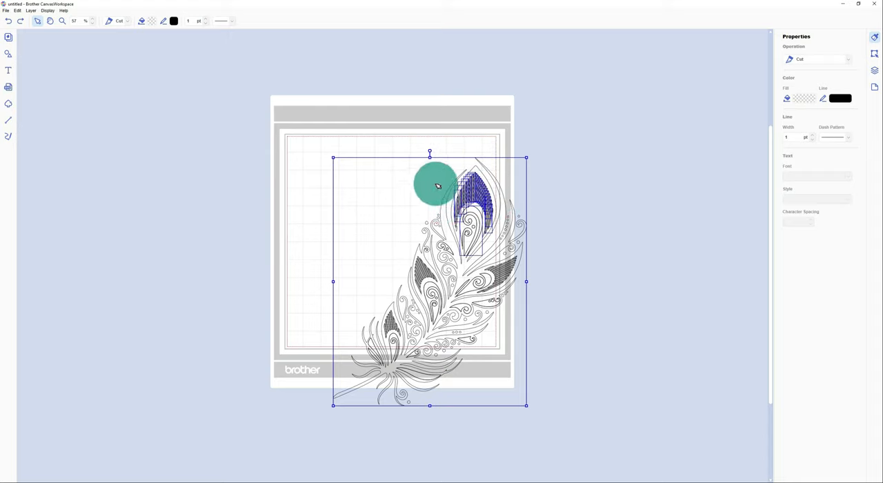
left_click_drag(436, 185, 444, 198)
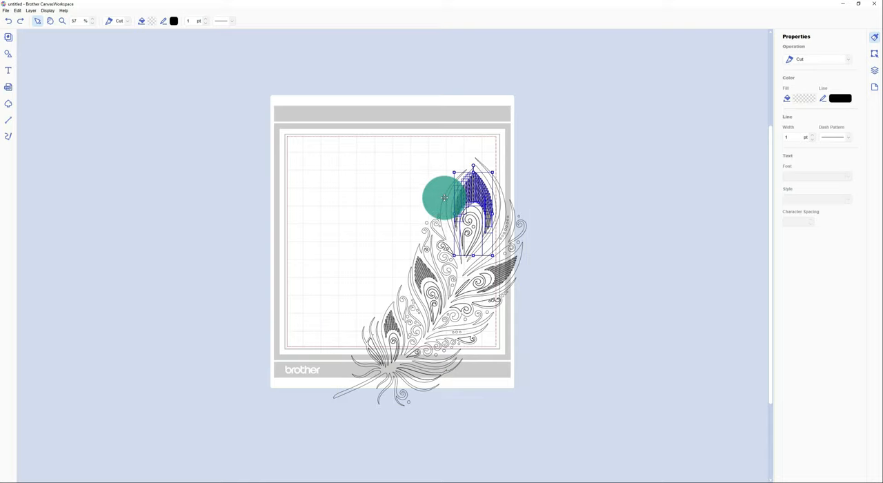
left_click_drag(444, 199, 483, 201)
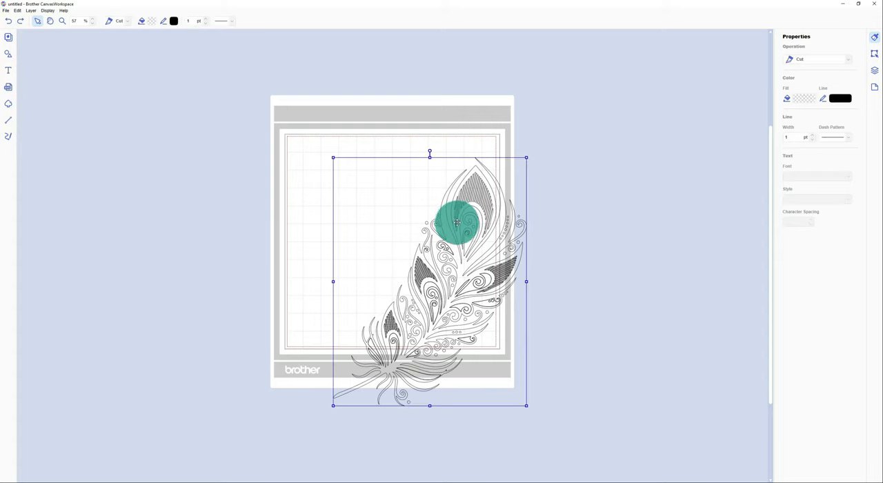
Select the whole reassembled feather, then deselect on empty canvas
left_click_drag(457, 223, 467, 283)
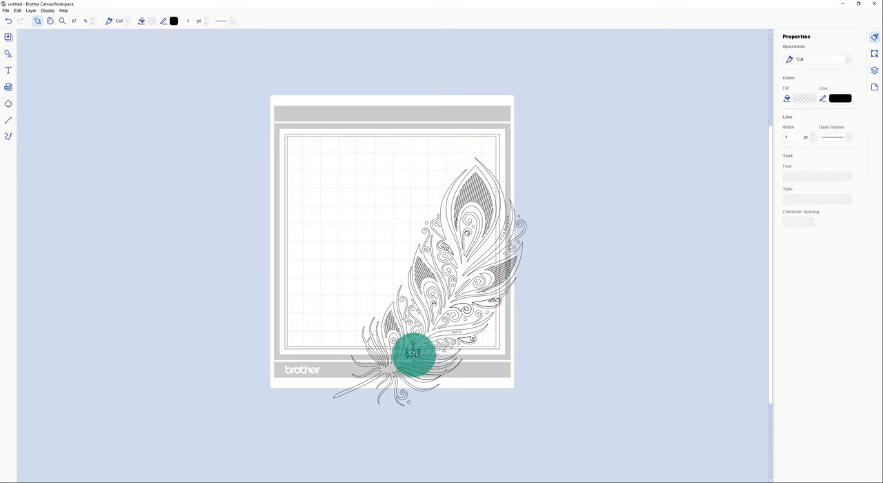
left_click_drag(414, 353, 378, 163)
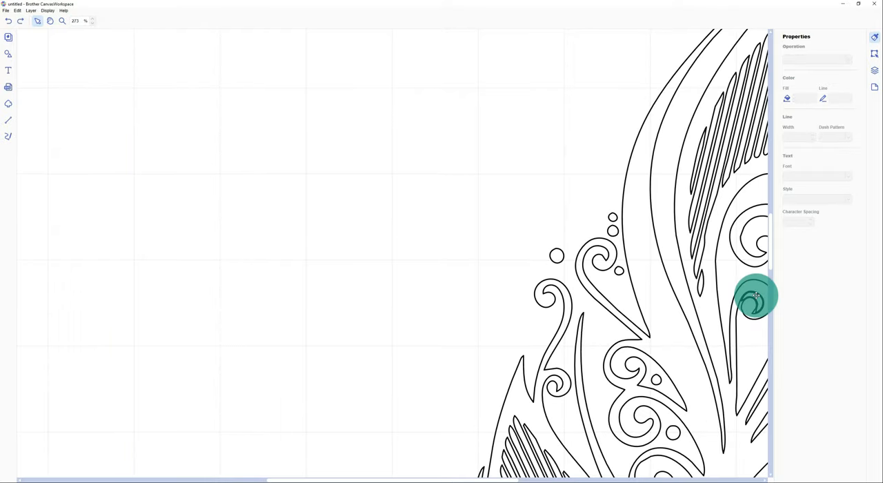
mouse_move(675, 293)
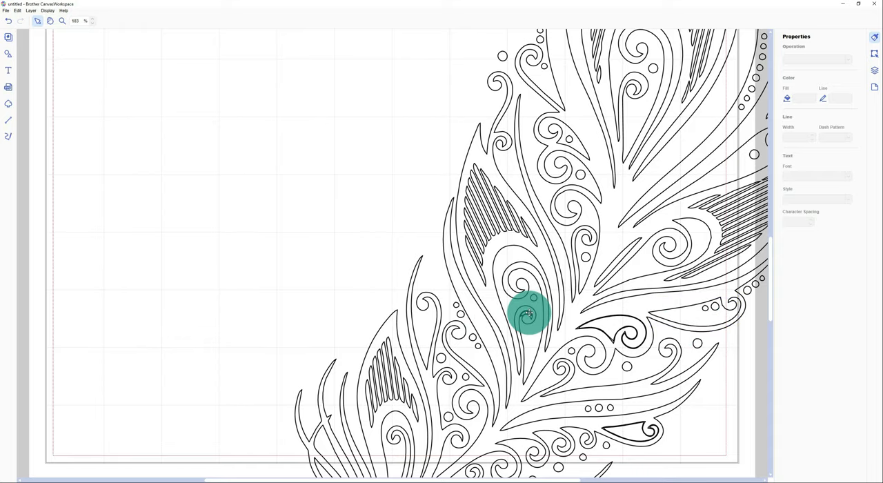
scroll("down", 3)
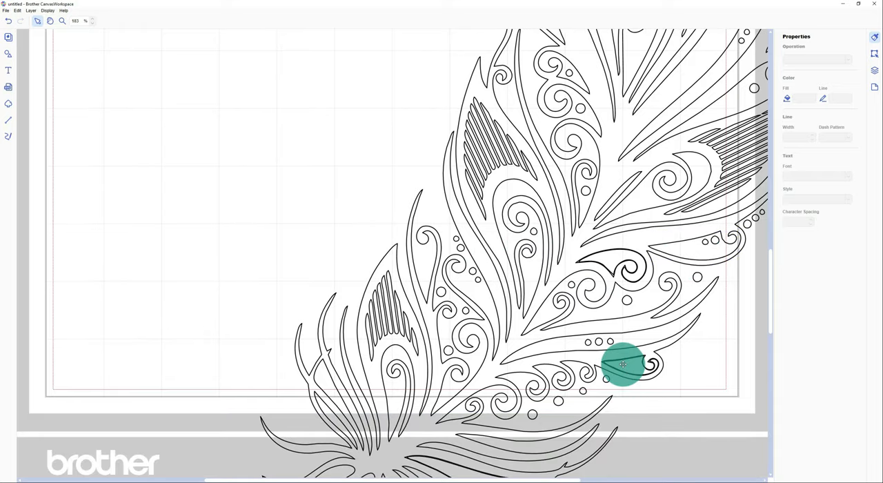
left_click_drag(621, 365, 417, 413)
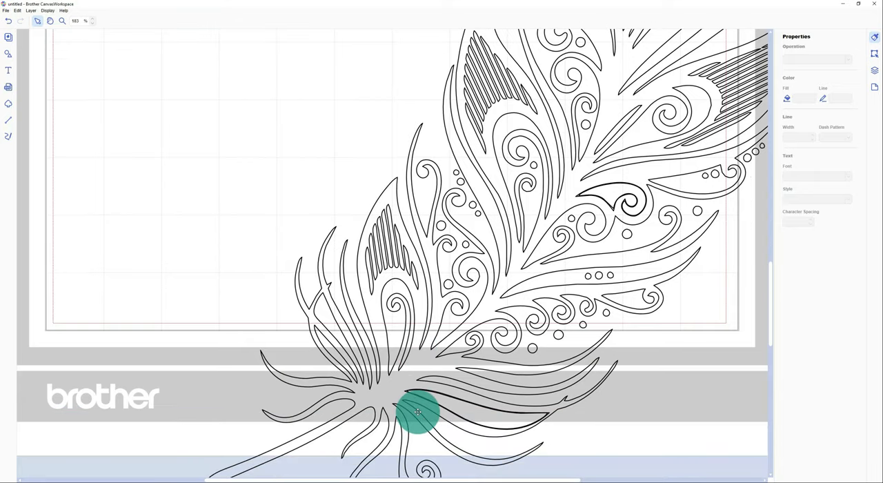
mouse_move(635, 339)
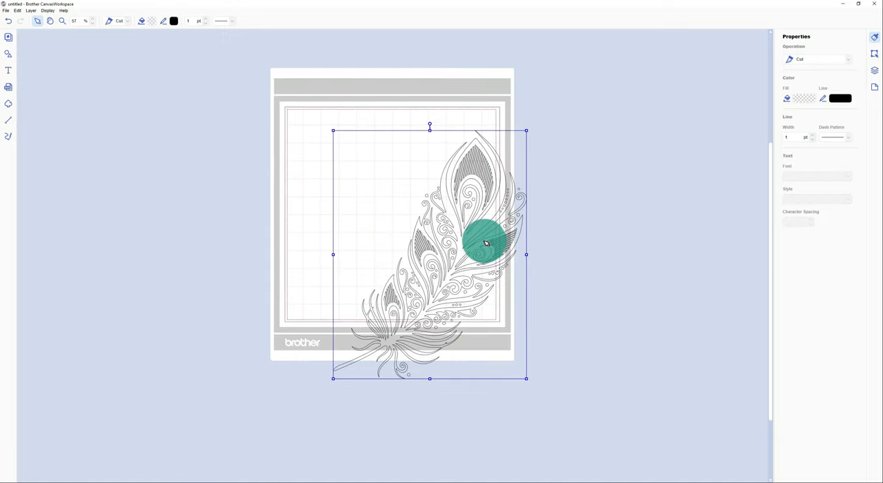
Drag the whole feather toward the centre of the cutting mat
left_click_drag(485, 243, 601, 187)
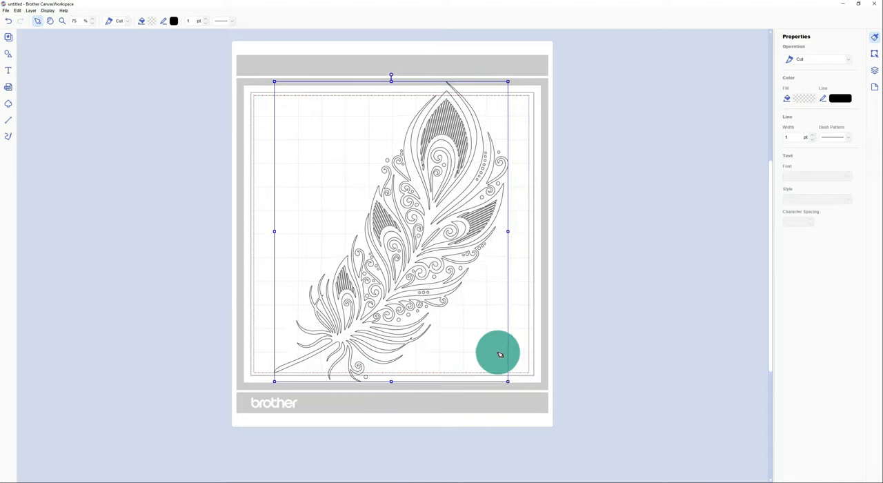
Shrink the feather via a bounding-box handle and centre it on the mat
left_click_drag(499, 353, 421, 230)
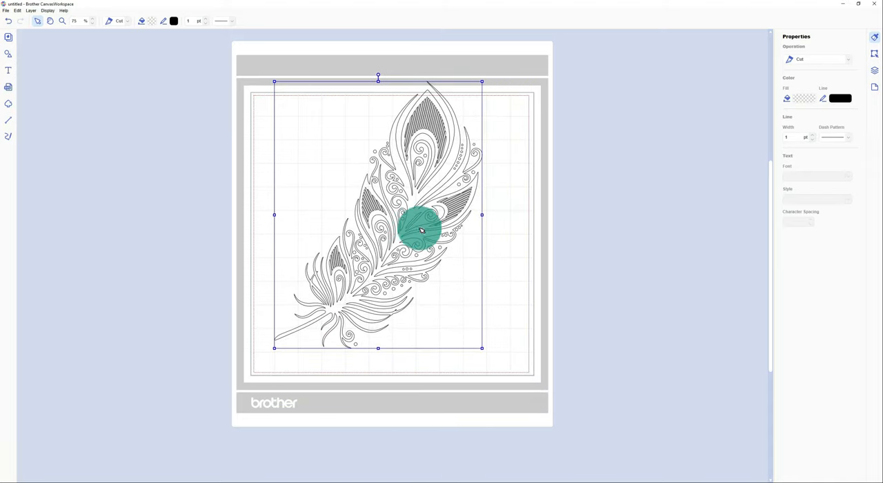
left_click_drag(421, 231, 426, 236)
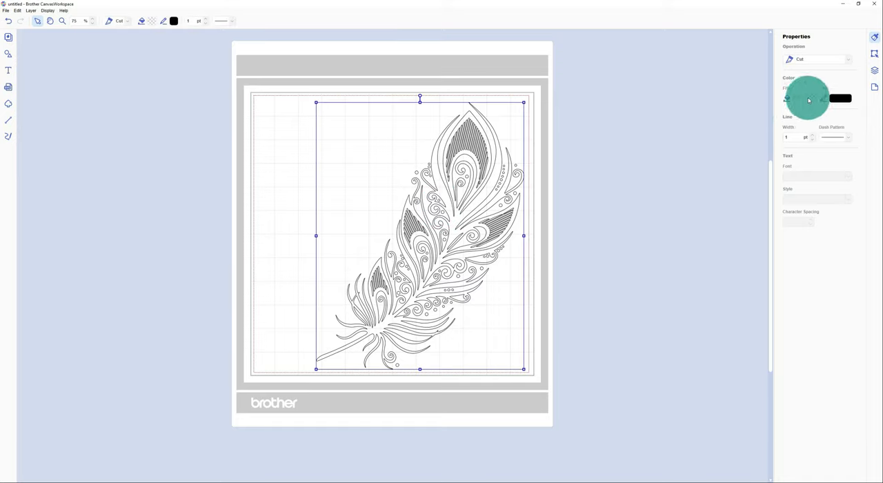
Set the feather's Fill colour to grey in the Color Palette and confirm
left_click(803, 98)
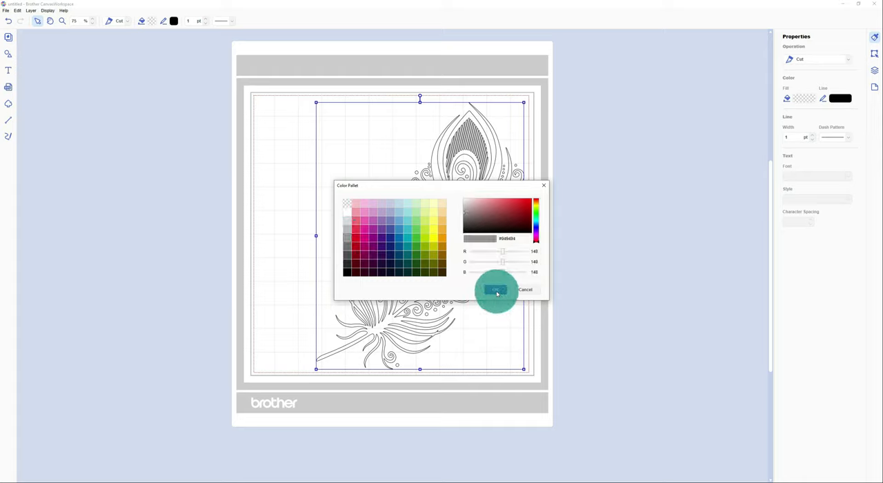
left_click(496, 290)
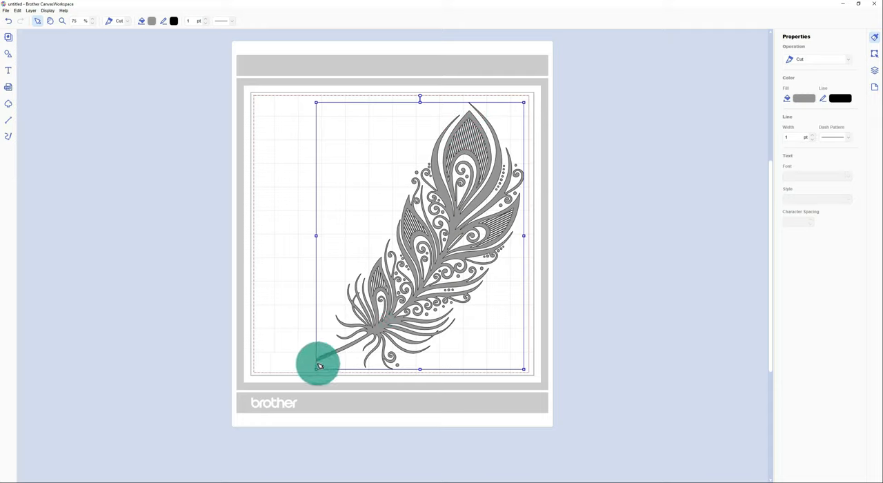
mouse_move(521, 131)
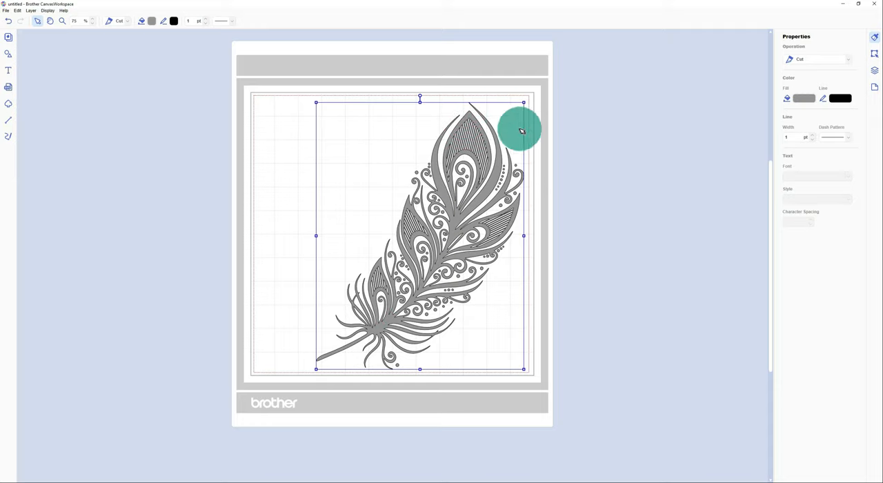
mouse_move(466, 96)
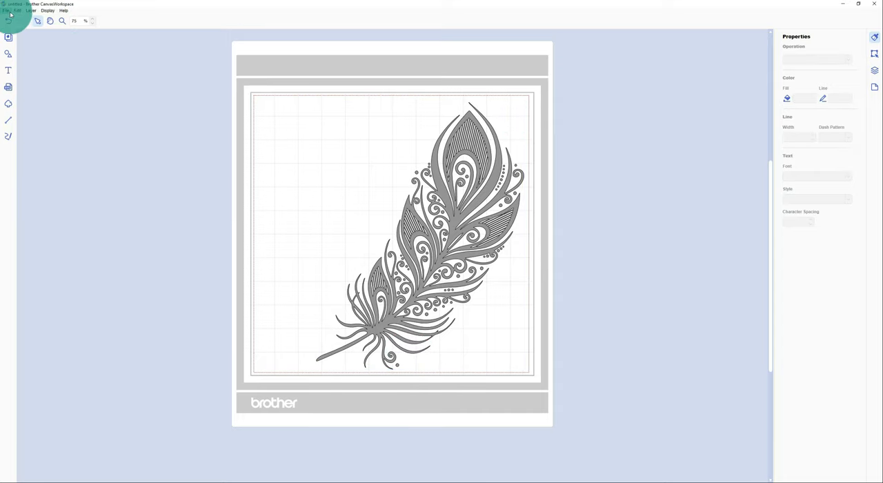
left_click(5, 11)
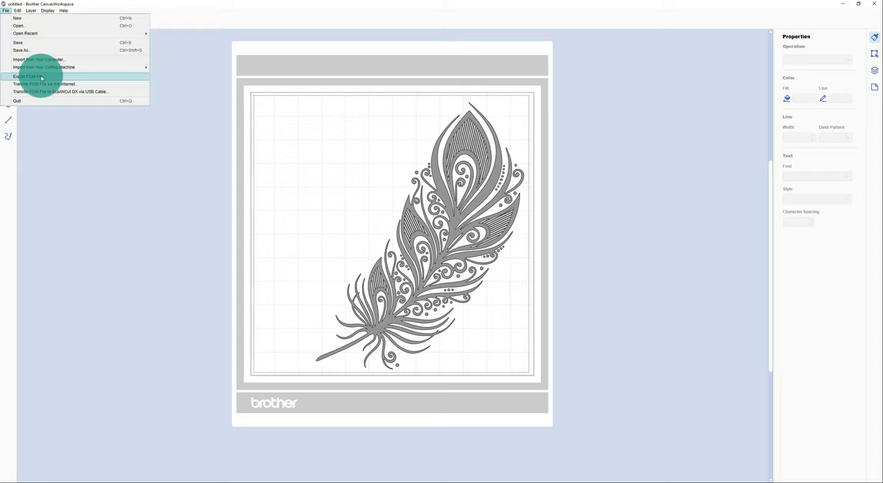
mouse_move(49, 83)
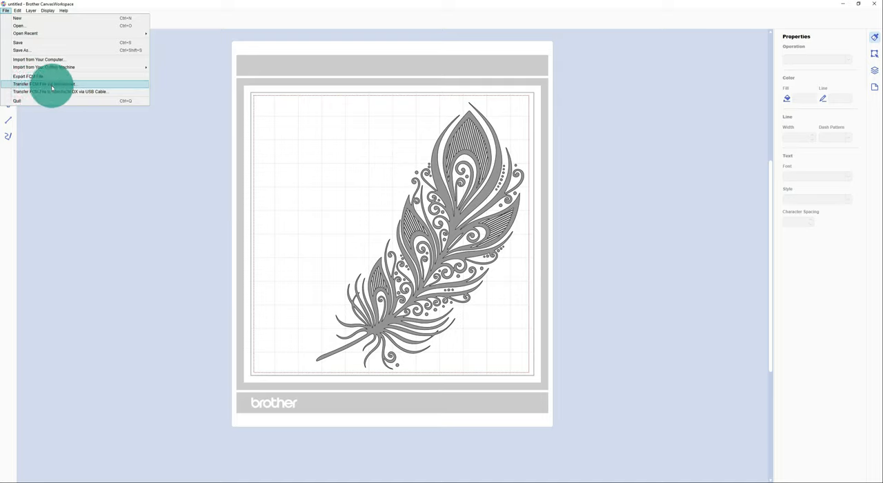
mouse_move(69, 83)
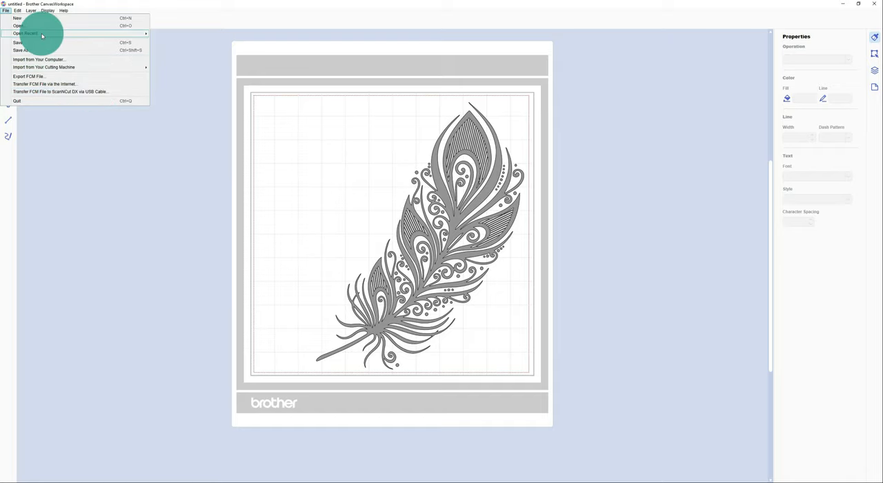
left_click(22, 50)
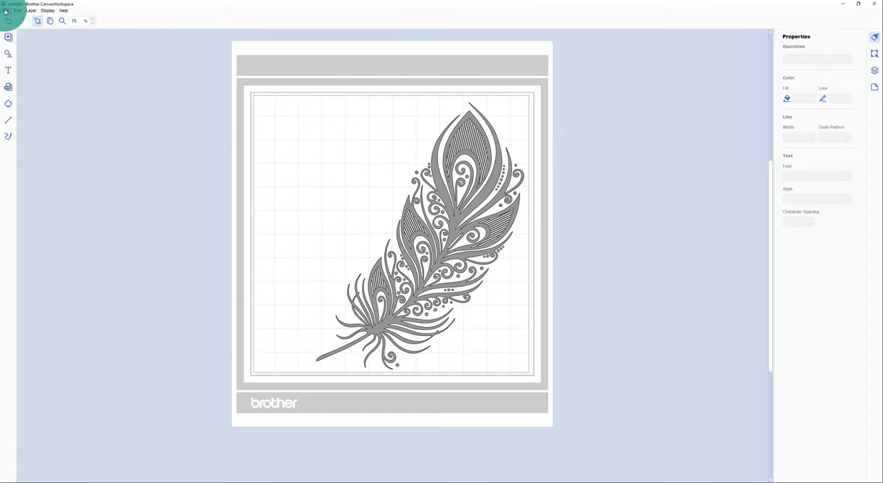
Transfer the FCM file via the internet and acknowledge the 'Machine is ready to download' message
left_click(5, 11)
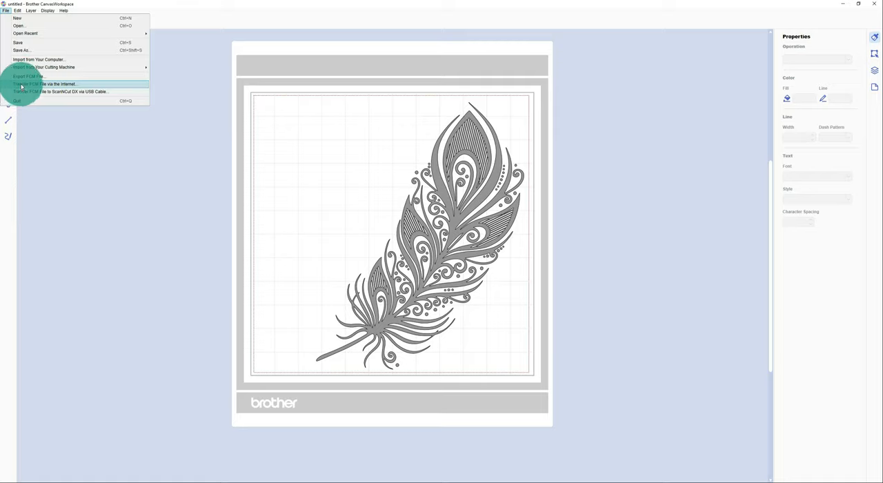
left_click(44, 83)
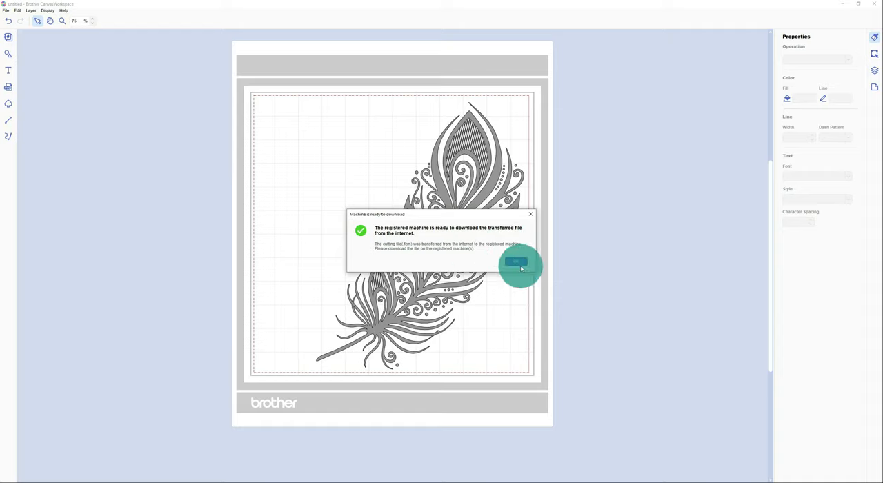
left_click(518, 265)
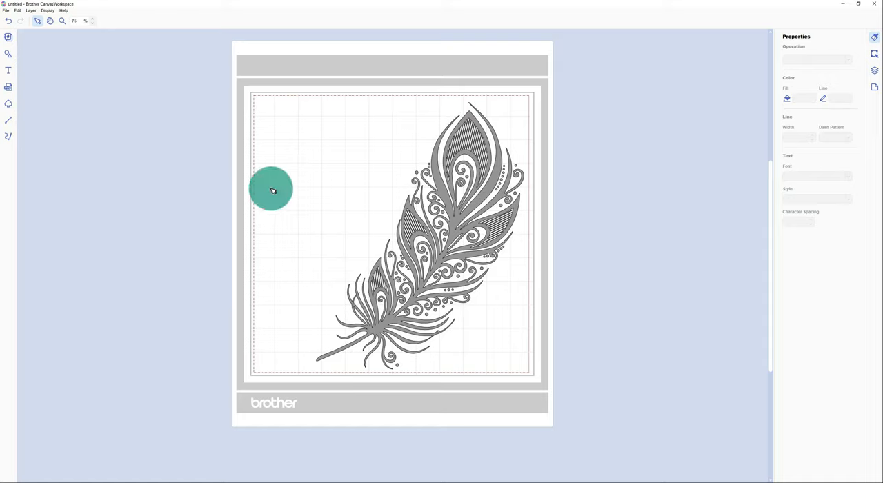
left_click_drag(270, 189, 269, 258)
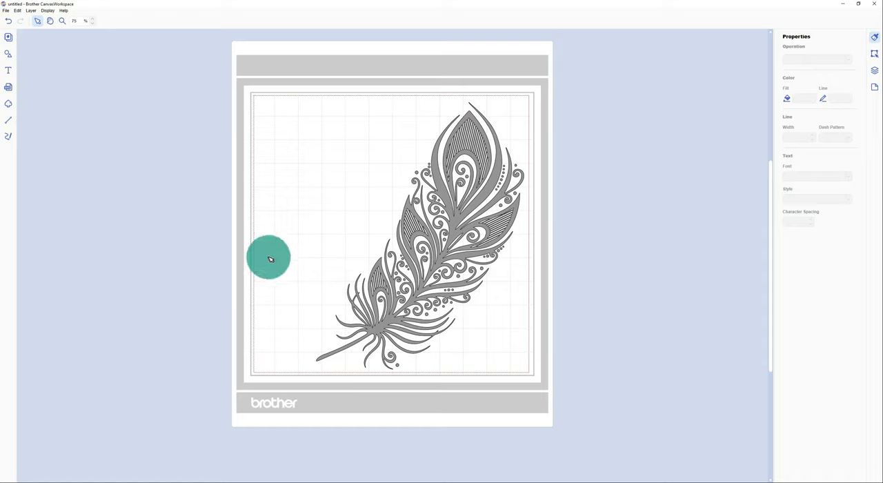